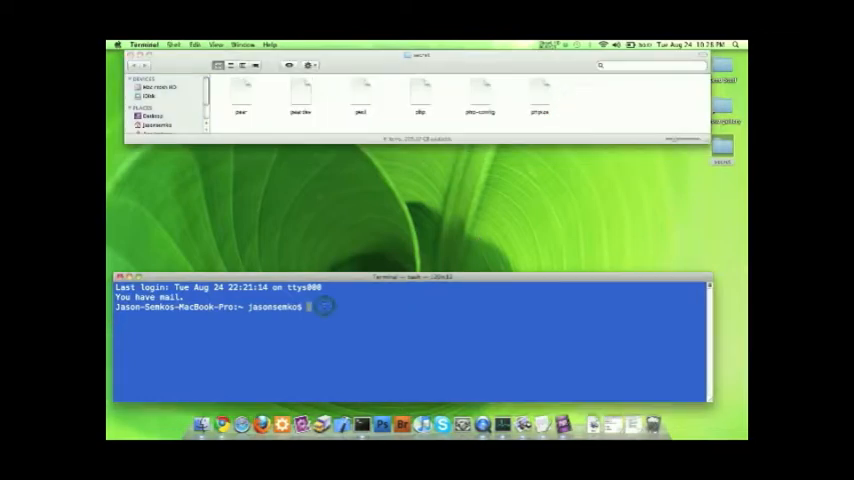
Change into Desktop/secret with cd and begin an ls listing command.
click(240, 92)
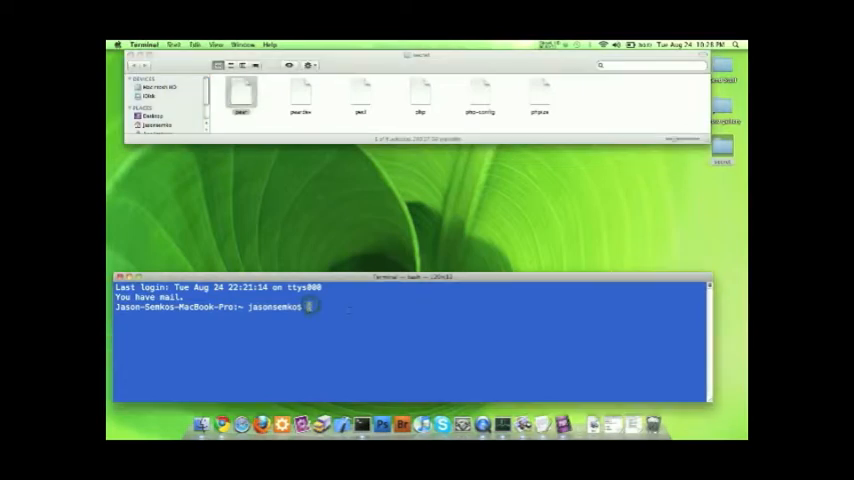
text(cd)
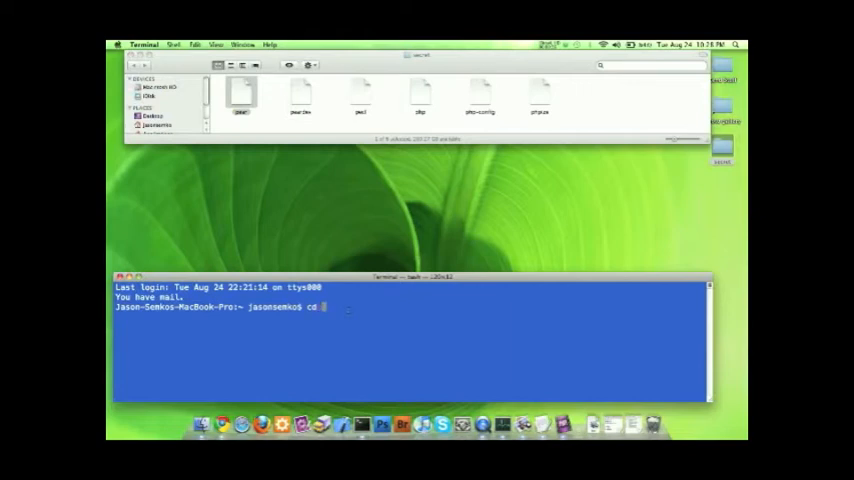
text(Desktop/)
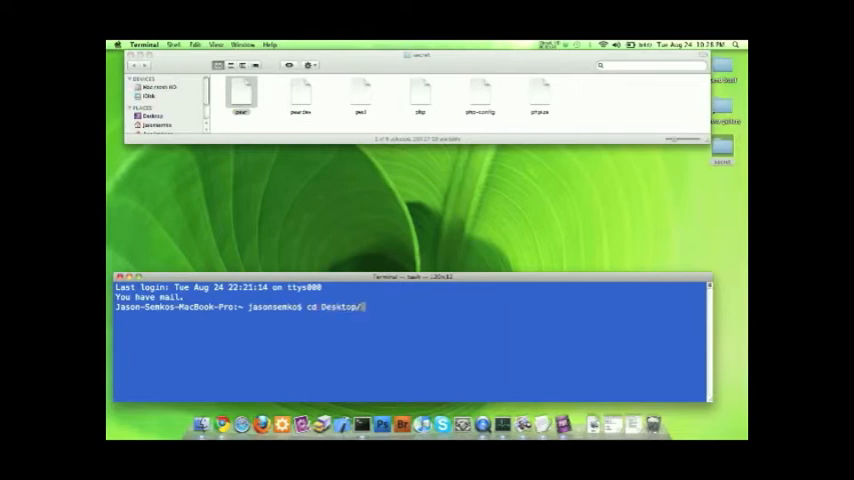
text(secret)
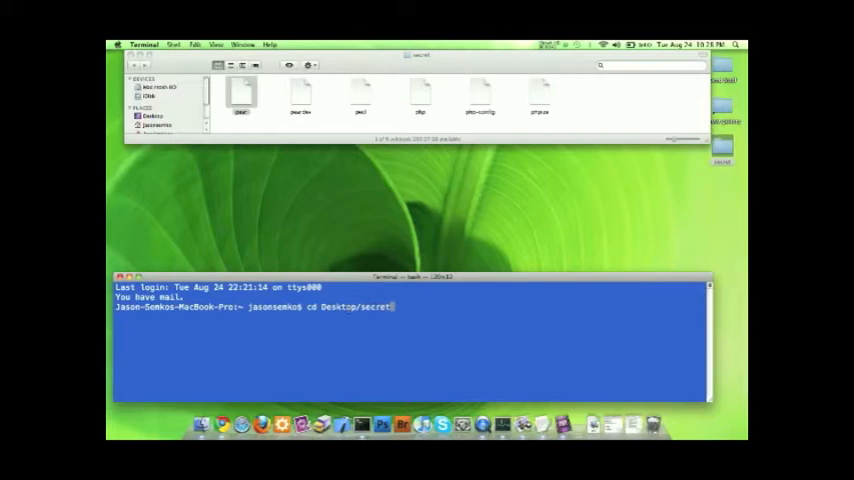
key(Return)
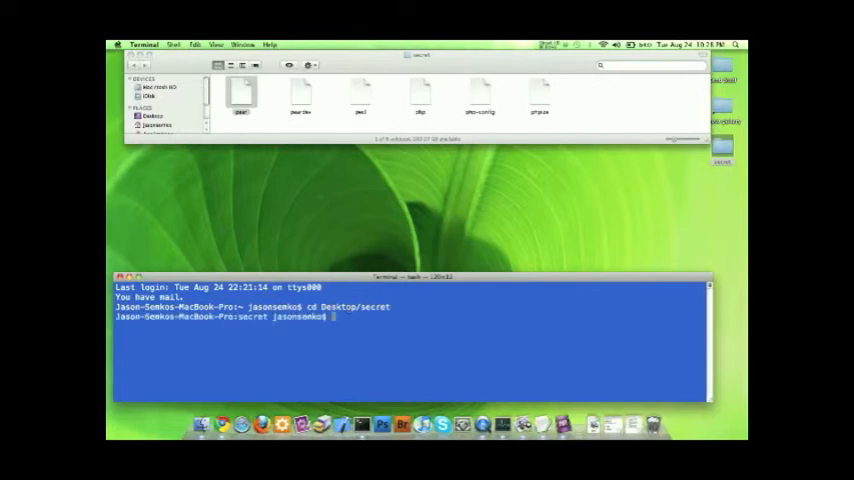
text(ls -l)
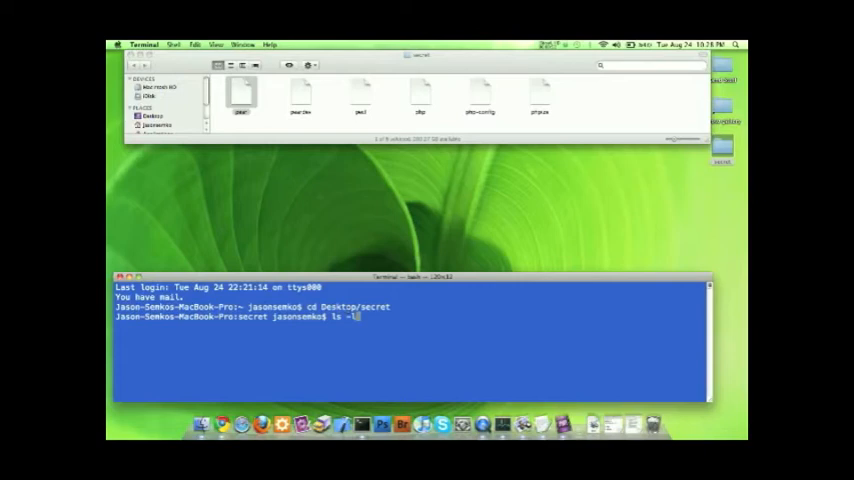
Run the long listing showing read-only permissions and view the TextEdit note on r, w, x.
key(Return)
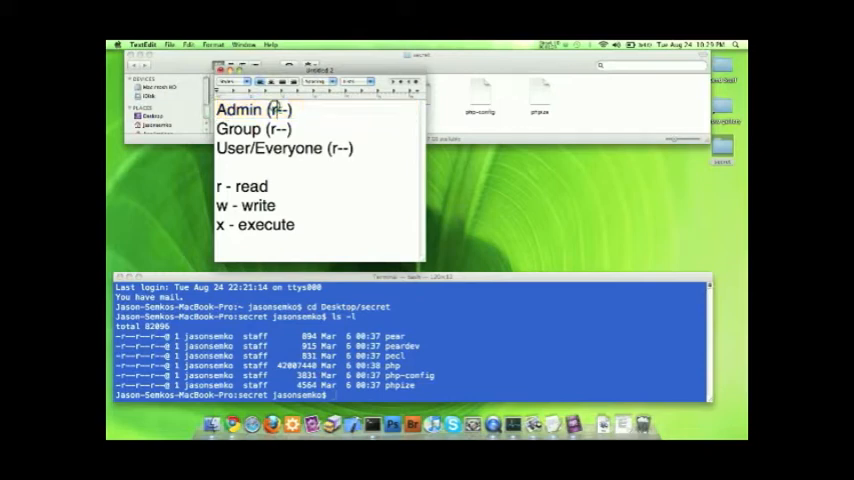
double_click(238, 128)
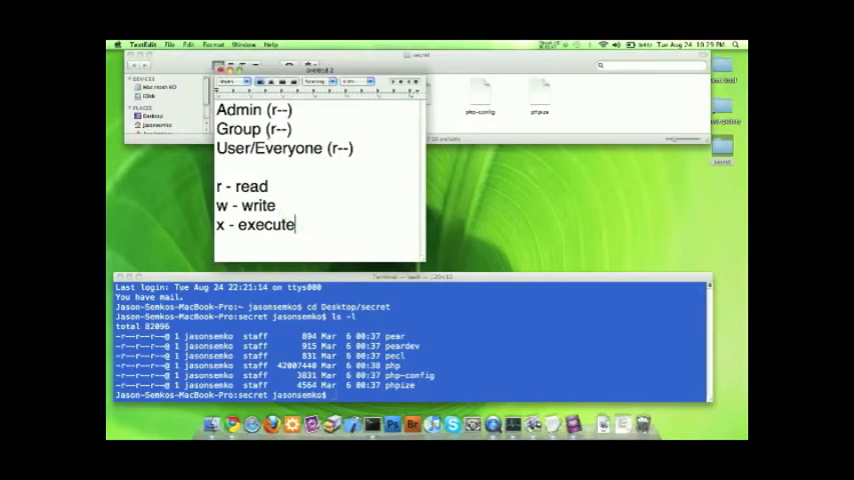
double_click(238, 108)
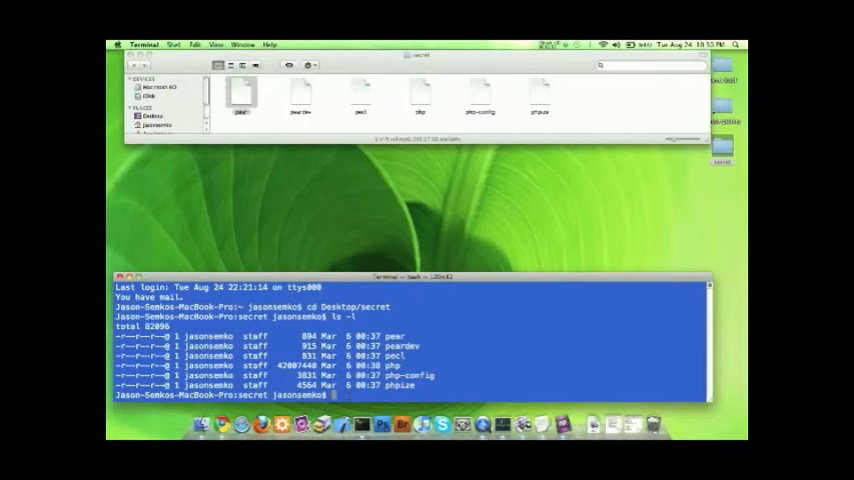
Run chmod 744 pear and list the folder to verify pear's new permissions.
text(cb)
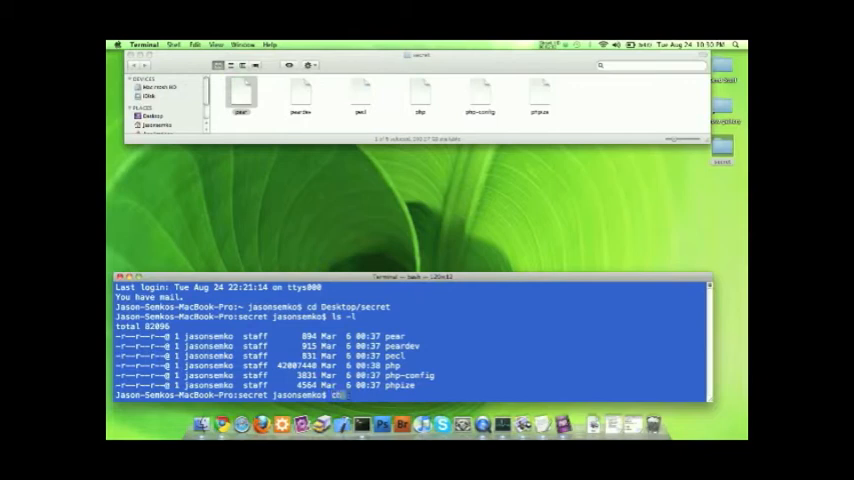
text(chmod)
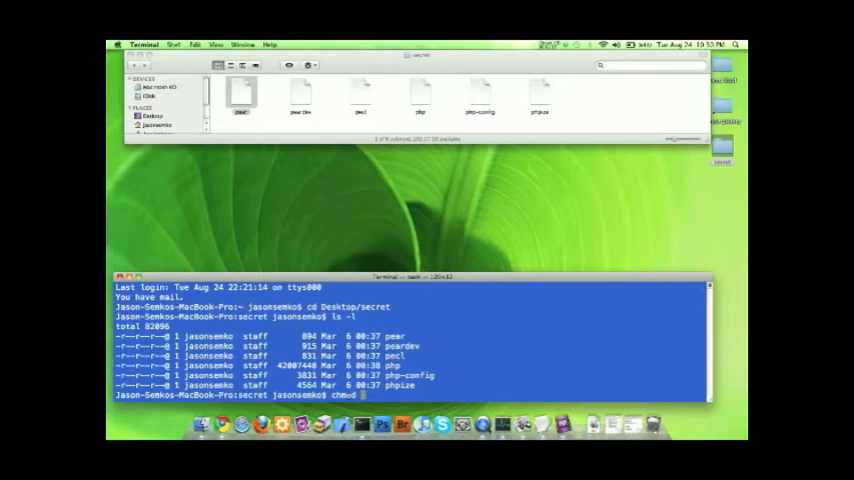
text(7)
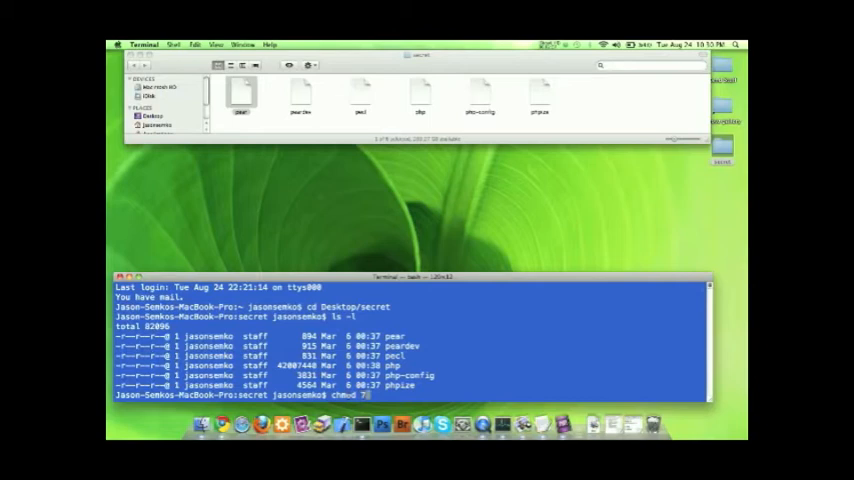
text(44)
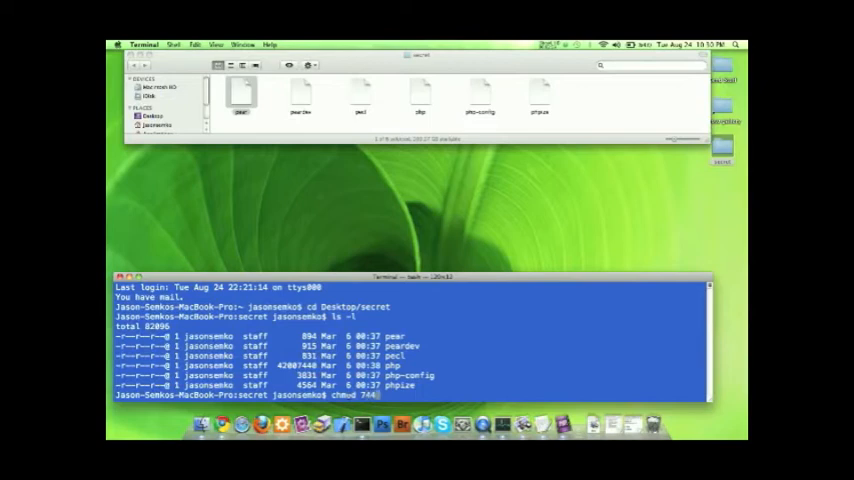
text(p)
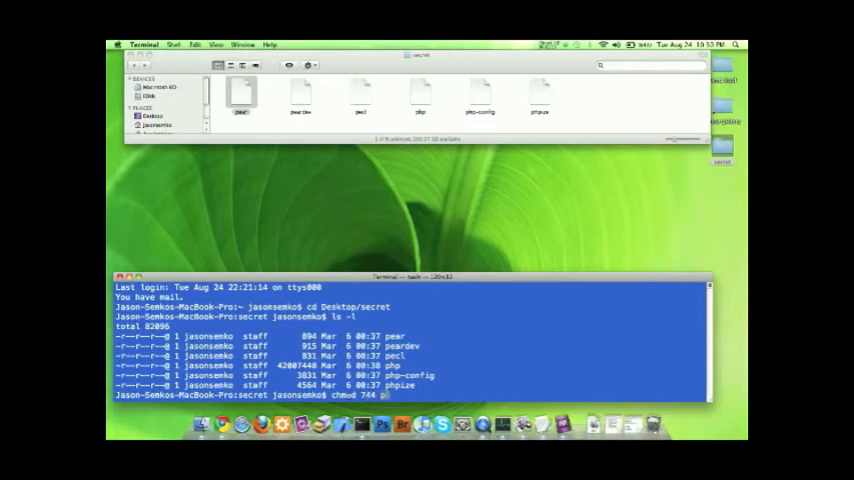
key(Return)
text(ls -l)
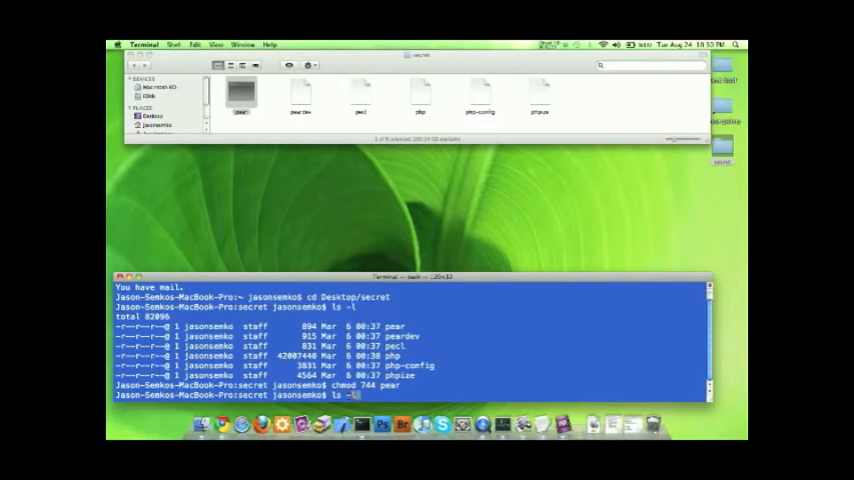
key(Return)
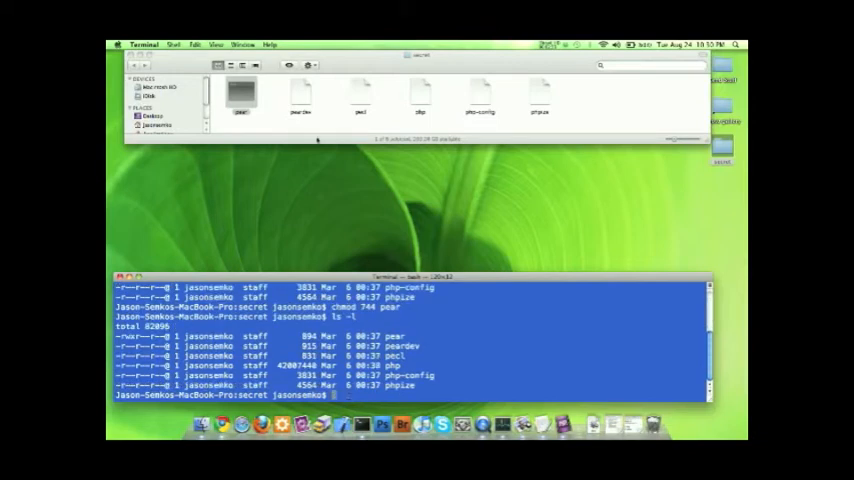
click(240, 92)
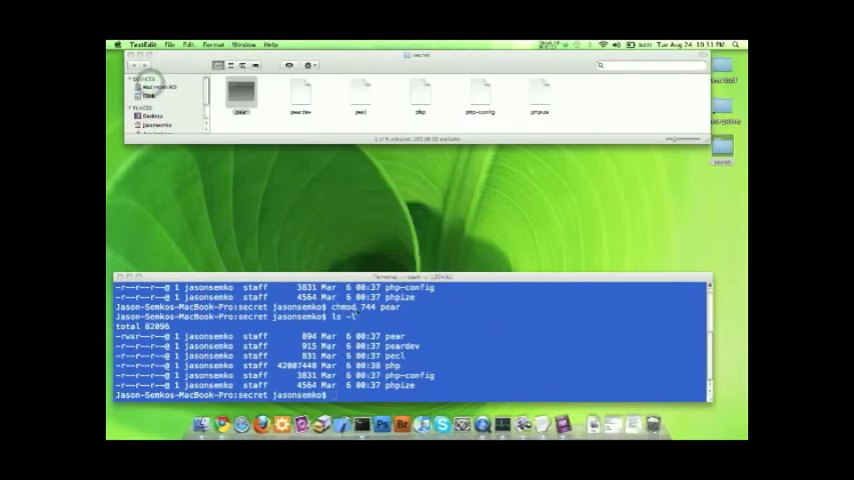
click(400, 340)
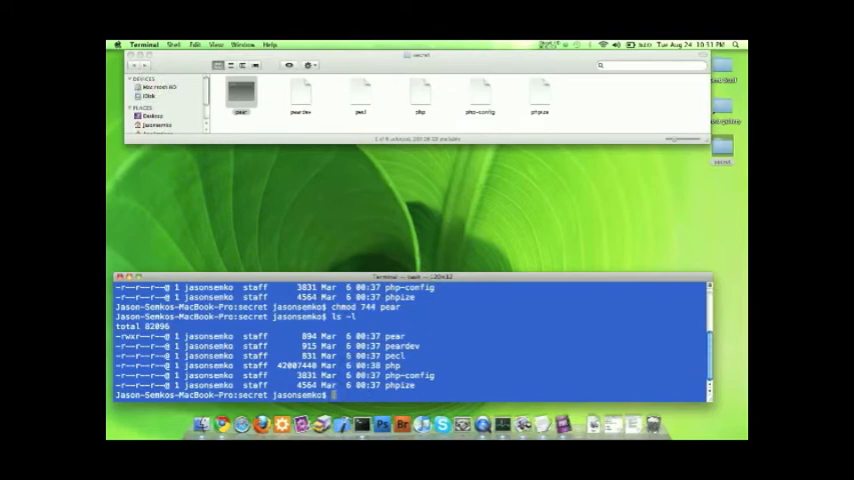
Run chmod 644 pear, glancing at pear in the Finder window before returning to Terminal.
text(chmod)
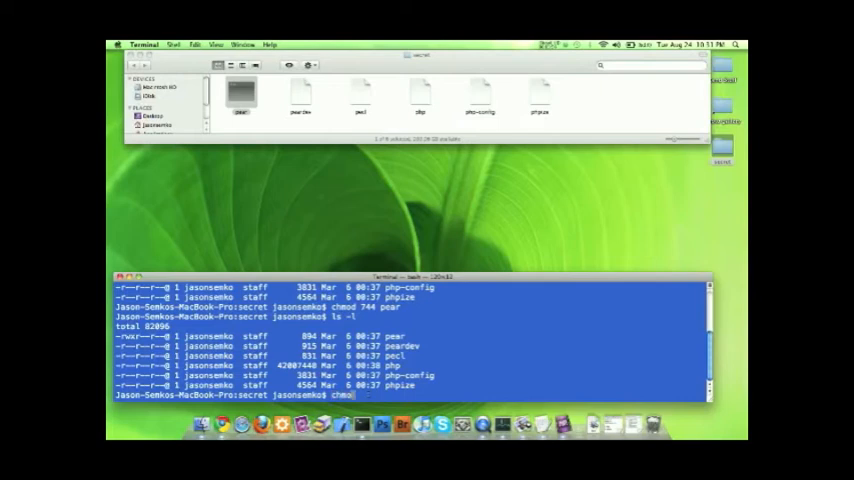
text(644)
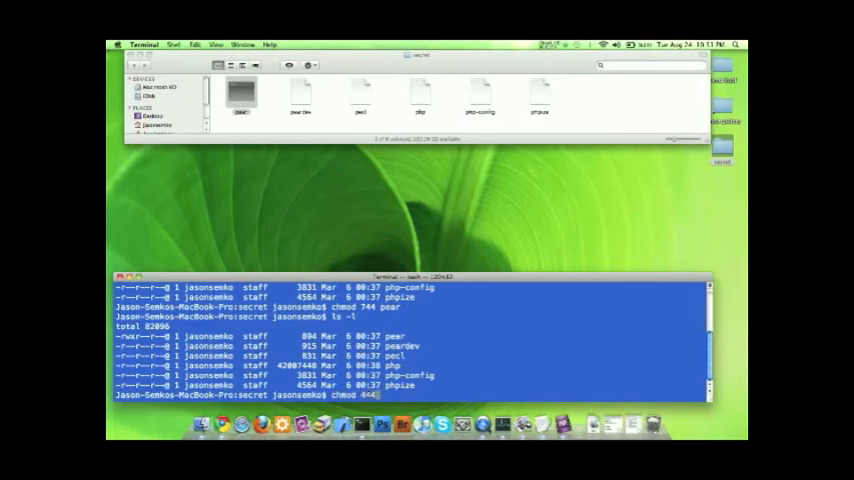
key(Return)
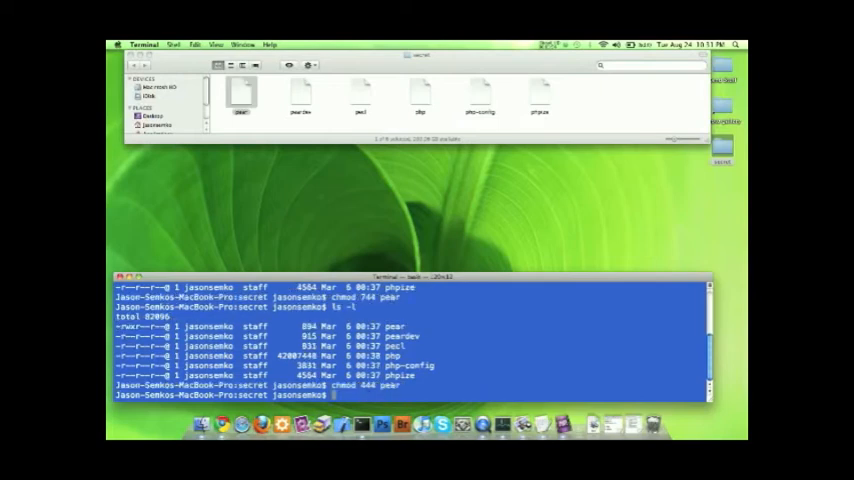
click(242, 96)
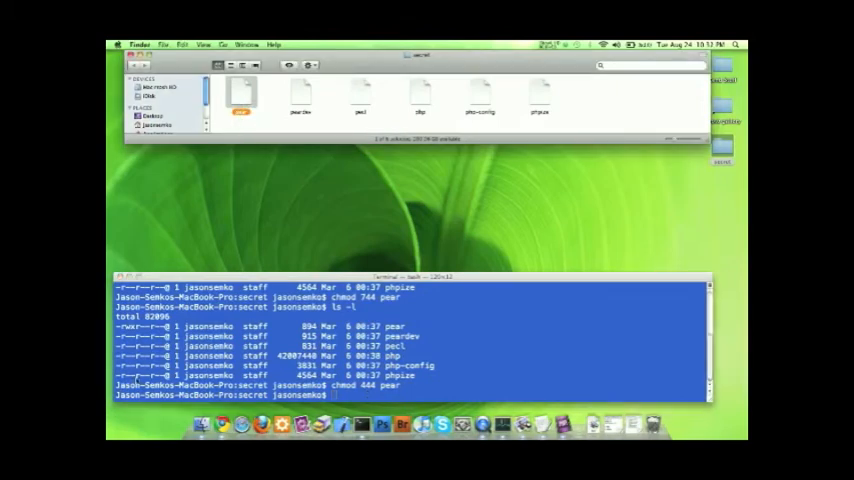
click(410, 350)
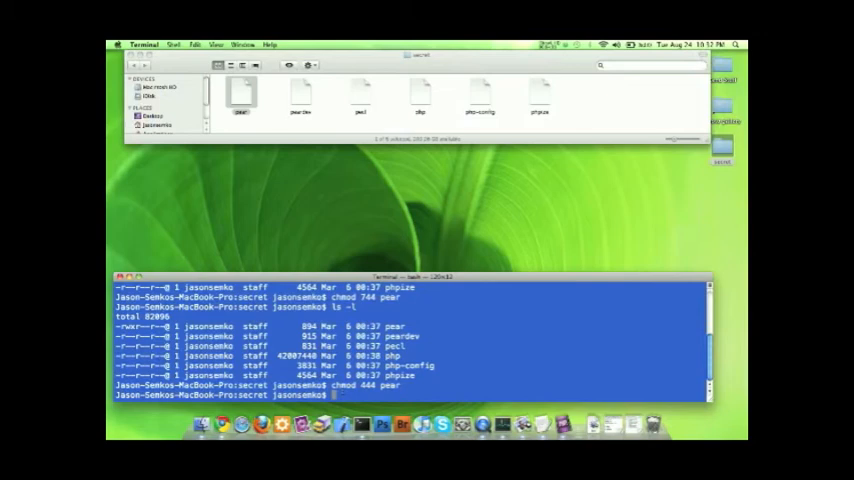
Enter chmod 777 to grant every file read, write and execute for all users.
text(chmod)
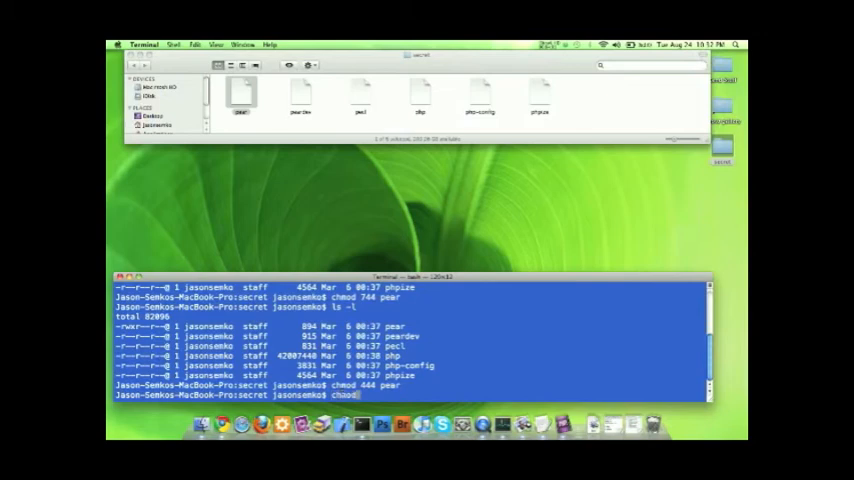
text(77)
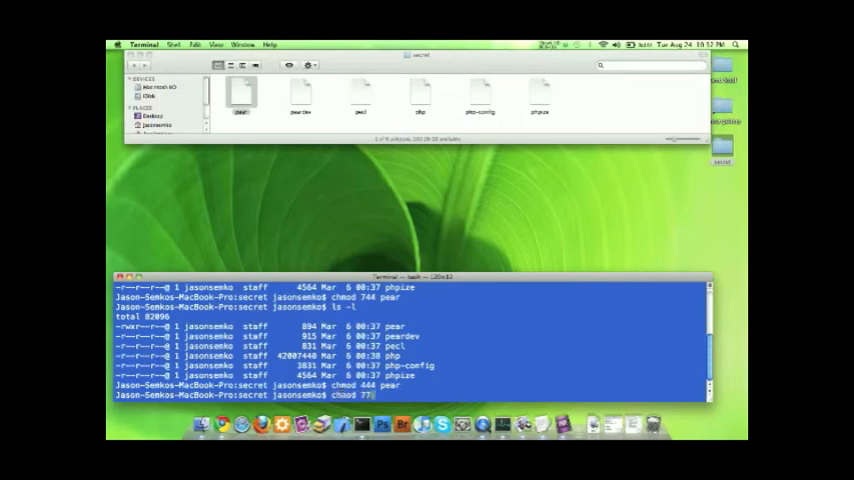
text(7 *)
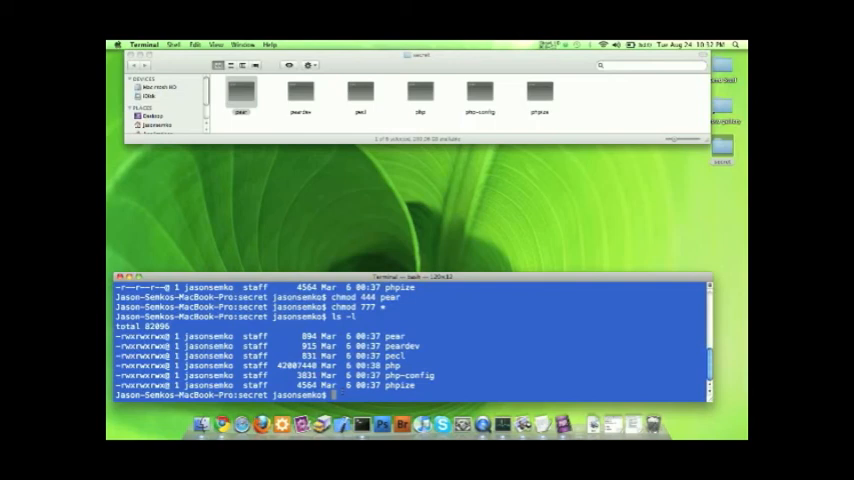
Run ls -la to list all files including hidden dot-files with their permissions.
text(ls -l)
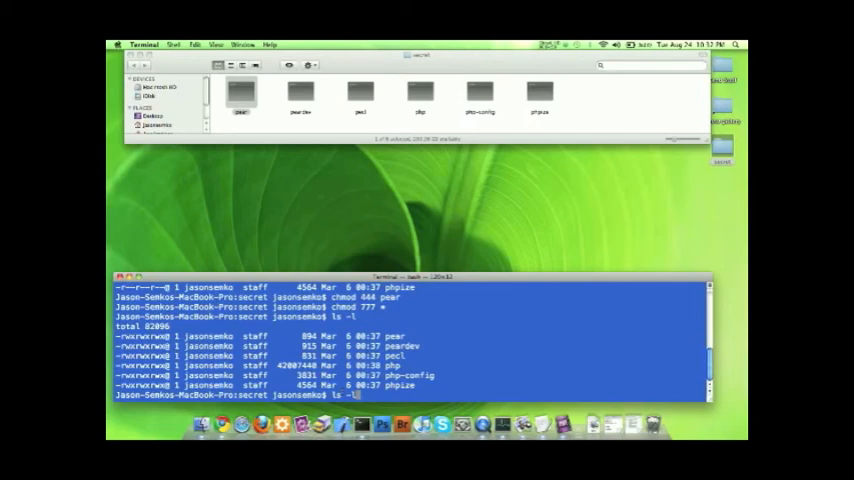
text(a)
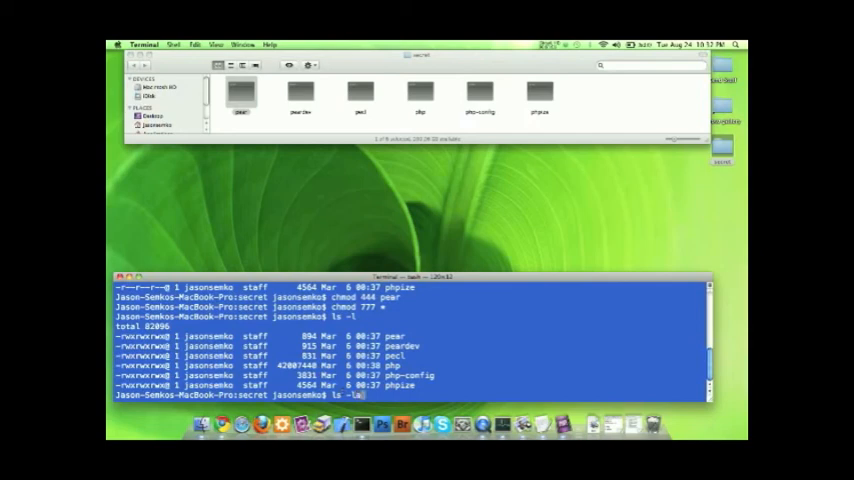
key(Return)
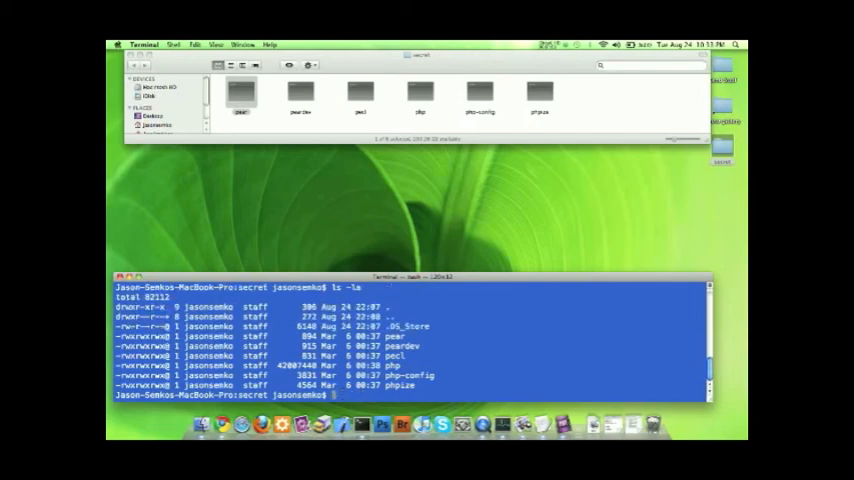